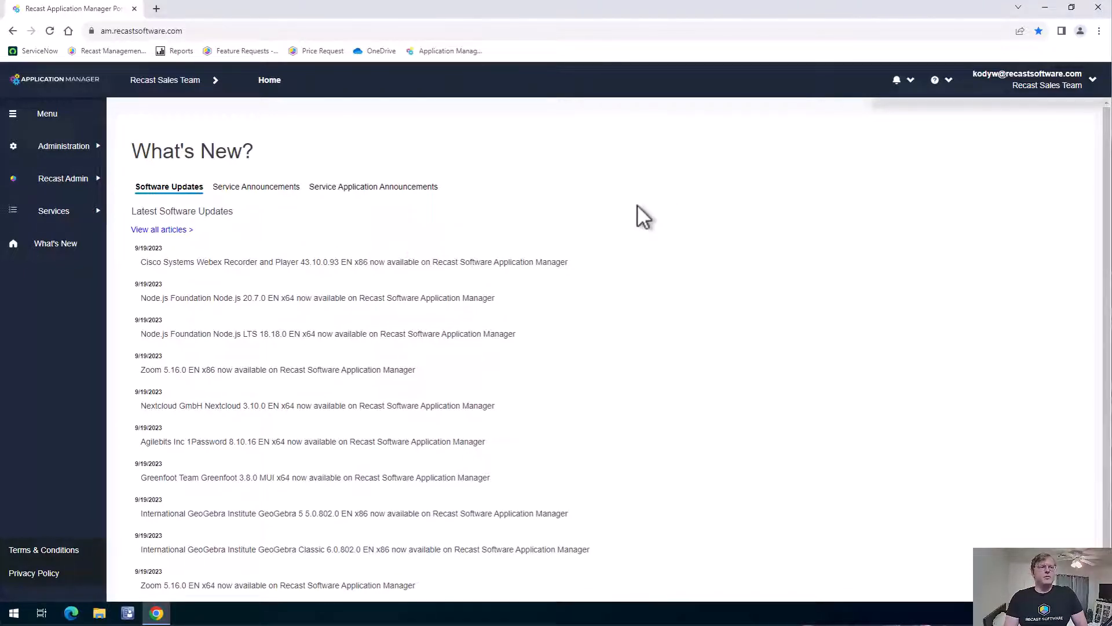
{"action": "mouse_move", "coordinate": [674, 225]}
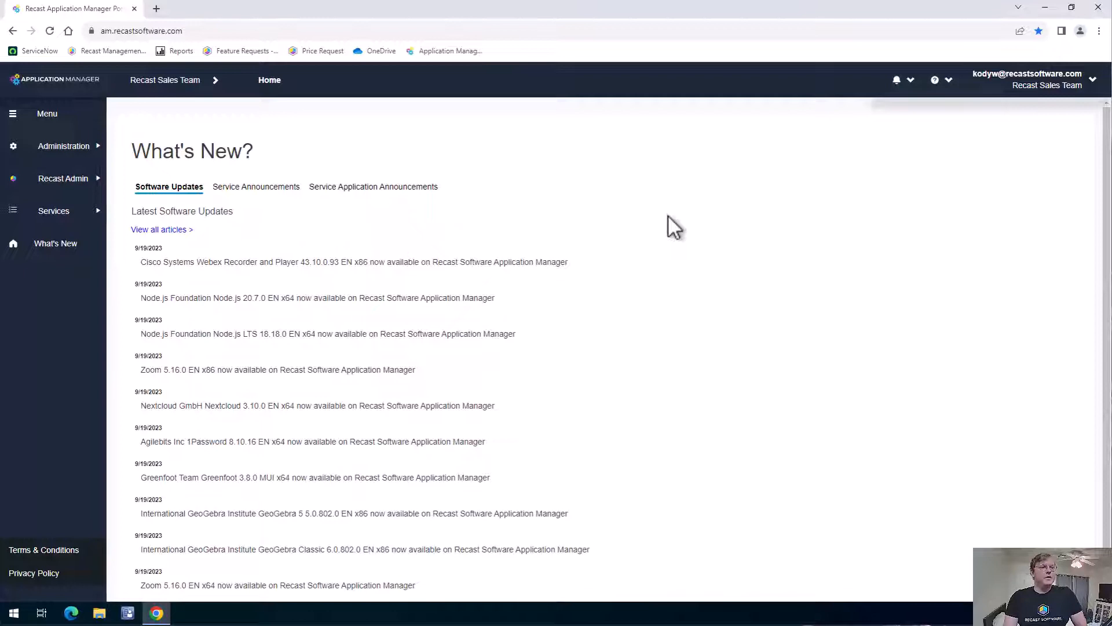
{"action": "mouse_move", "coordinate": [448, 170]}
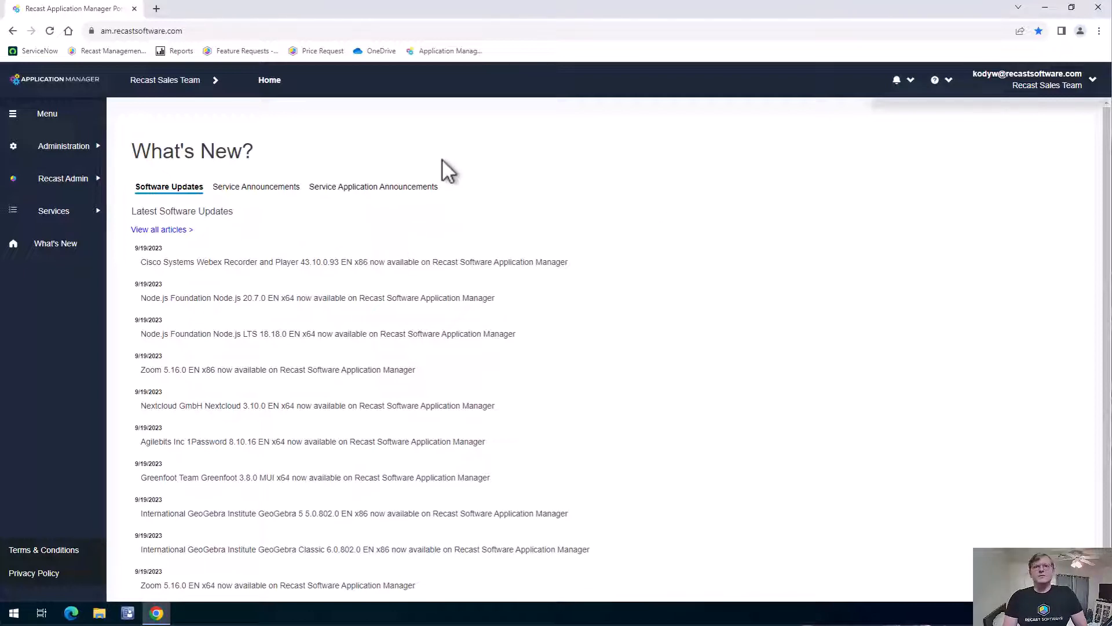
{"action": "mouse_move", "coordinate": [448, 225]}
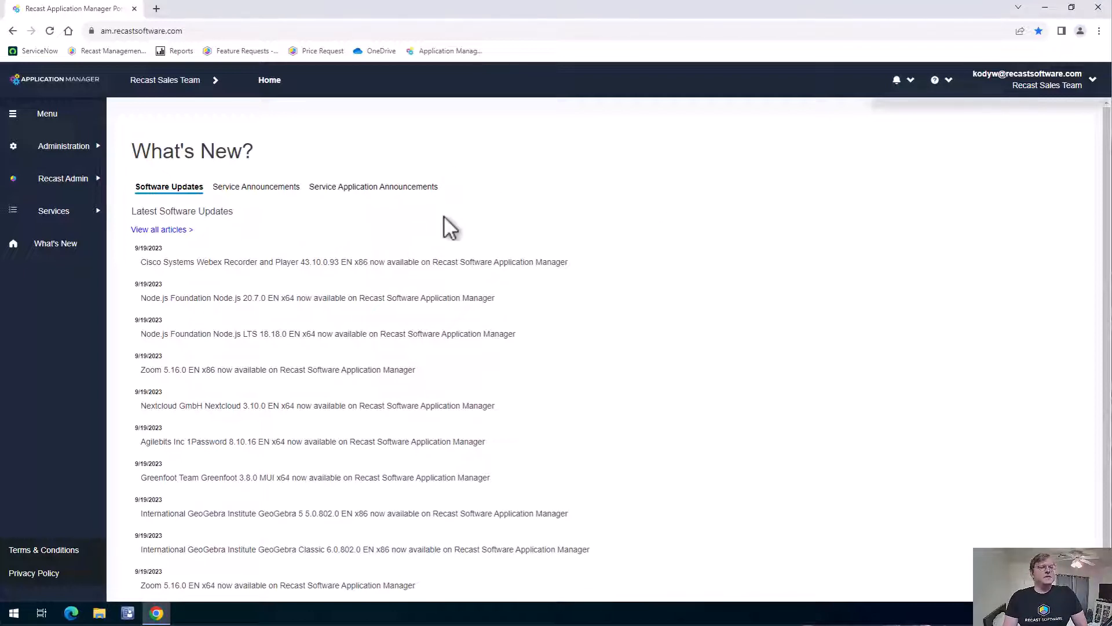
{"action": "mouse_move", "coordinate": [280, 276]}
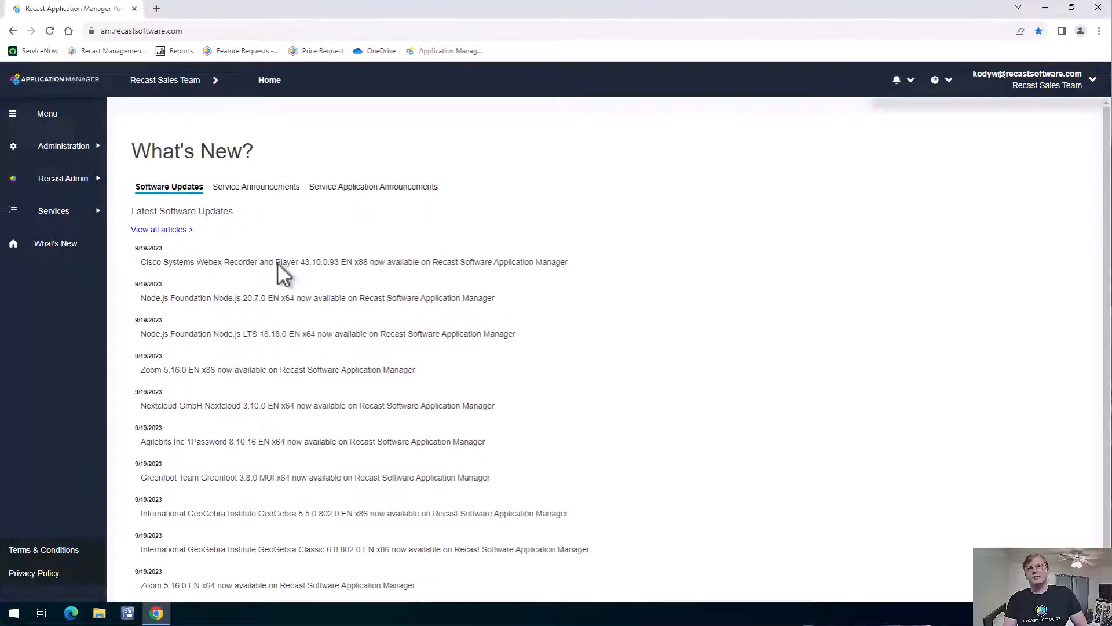
{"action": "mouse_move", "coordinate": [387, 217]}
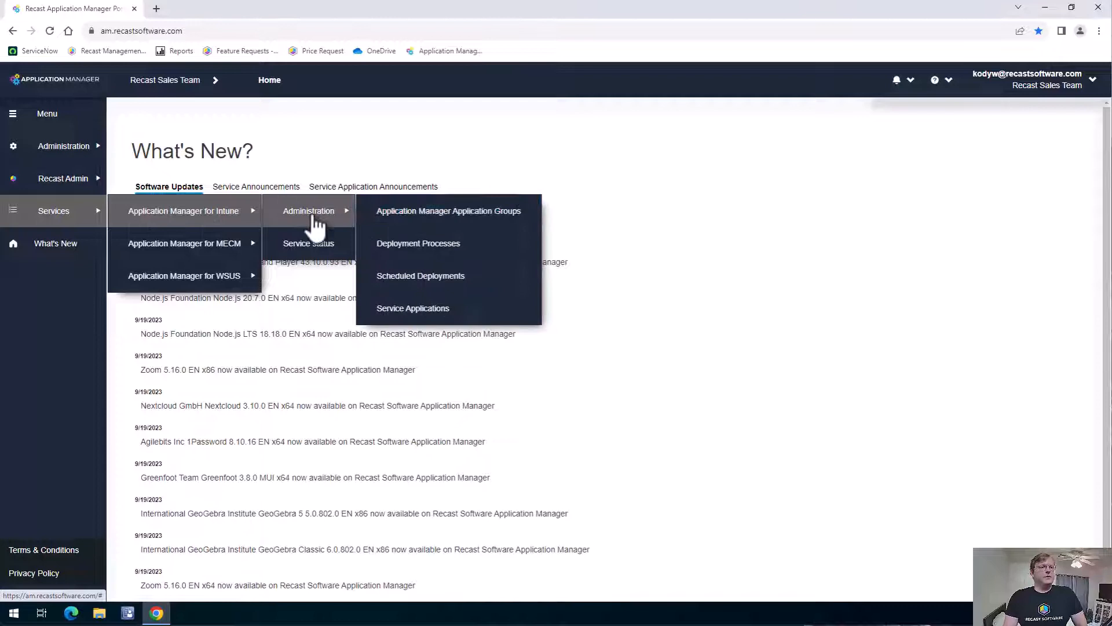
- Browse the Intune Service Applications catalogue down to the Citrix entries
{"action": "left_click", "coordinate": [412, 308]}
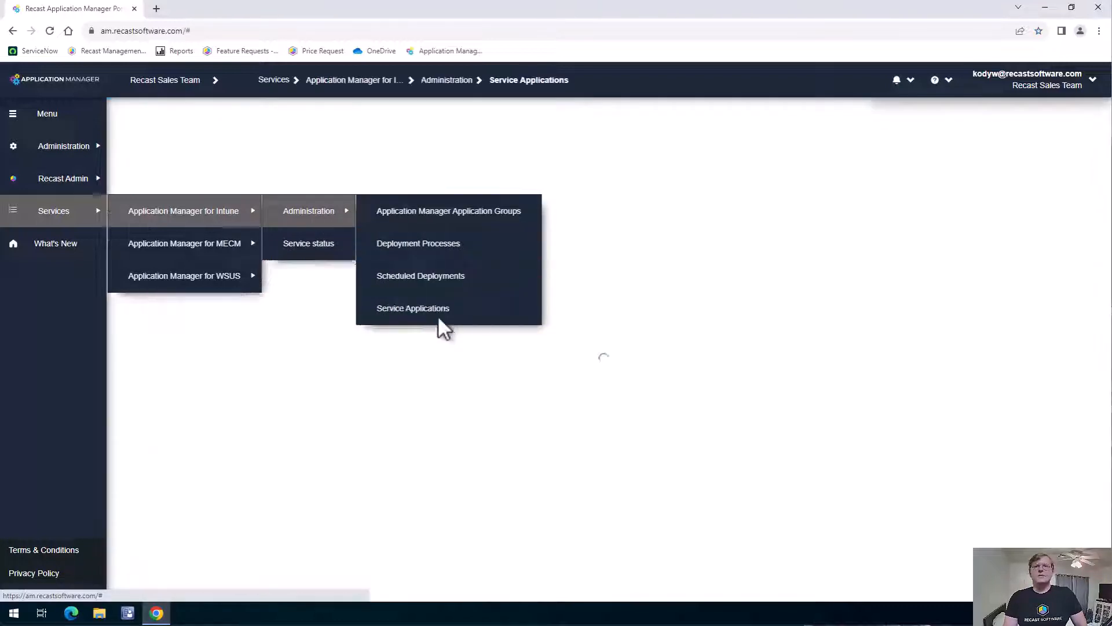
{"action": "left_click", "coordinate": [413, 308]}
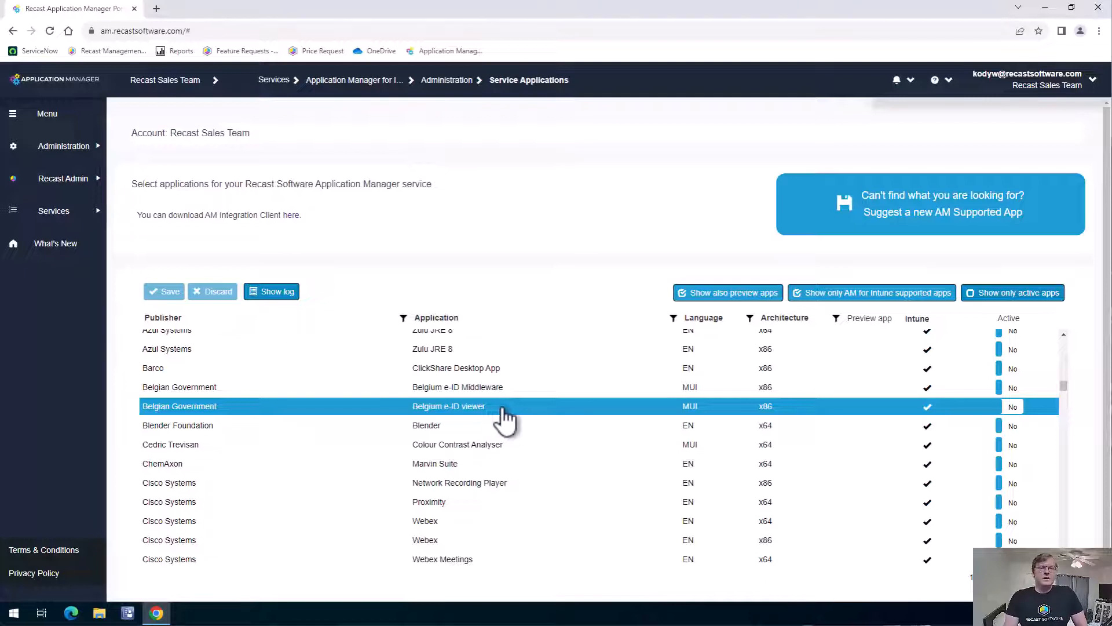
{"action": "scroll", "scroll_direction": "down", "scroll_amount": 3}
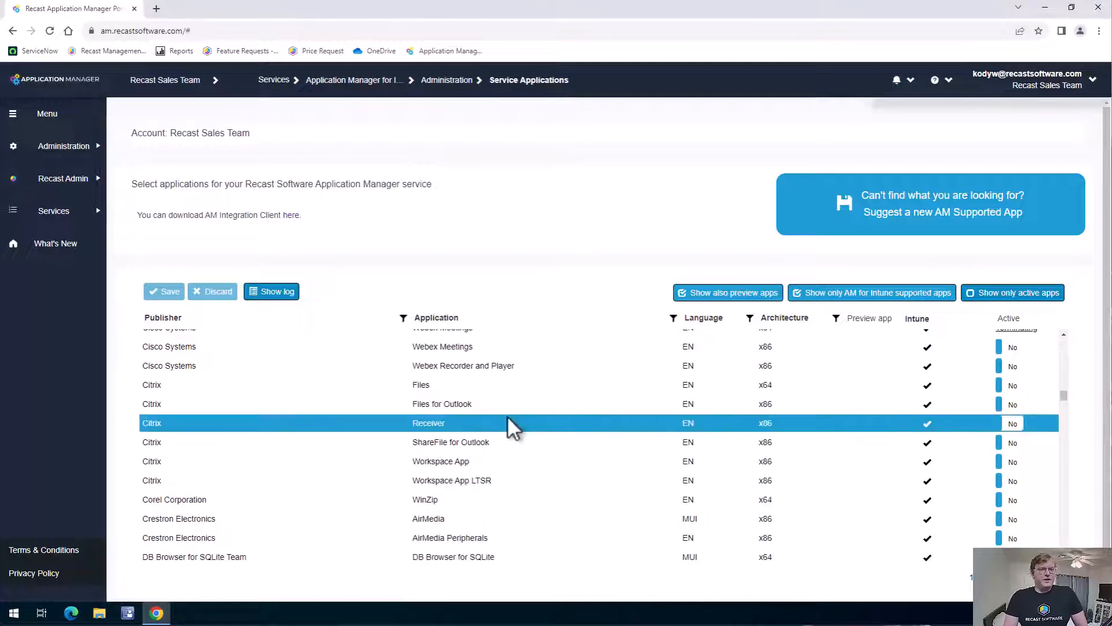
{"action": "left_click", "coordinate": [421, 384]}
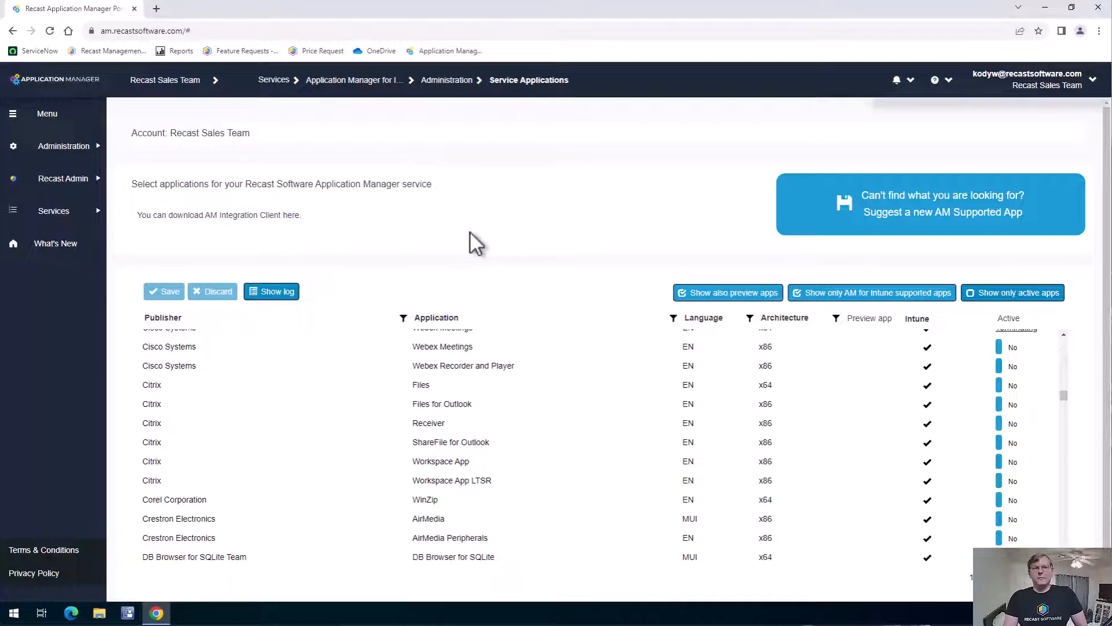
{"action": "left_click", "coordinate": [53, 211]}
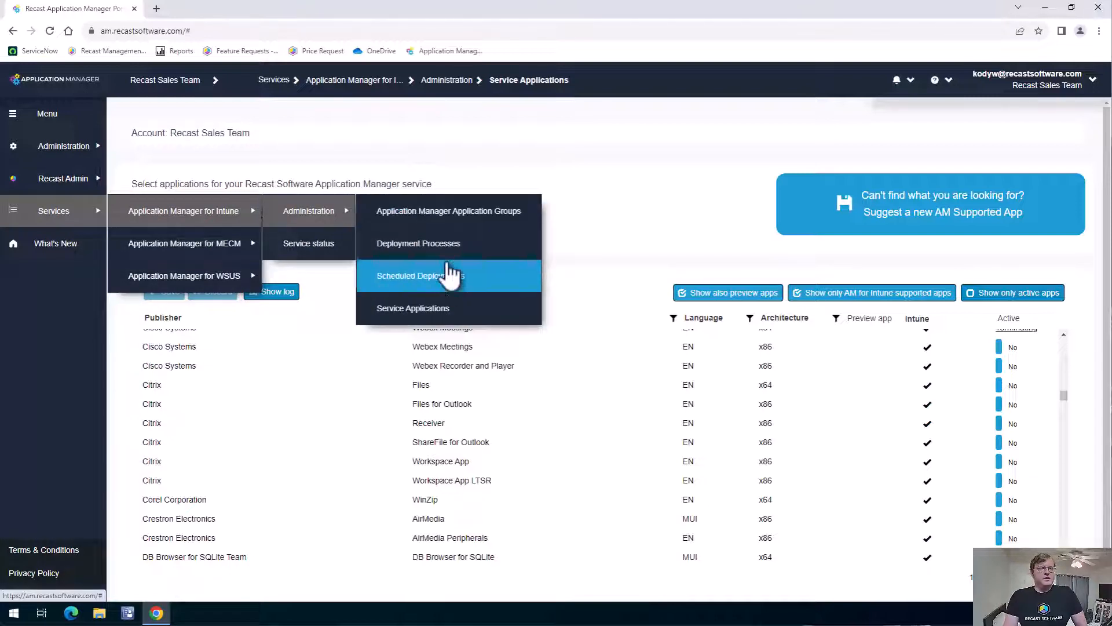
- Create a new deployment process named 'Citrix Files' from the Deployment Processes list
{"action": "left_click", "coordinate": [418, 242]}
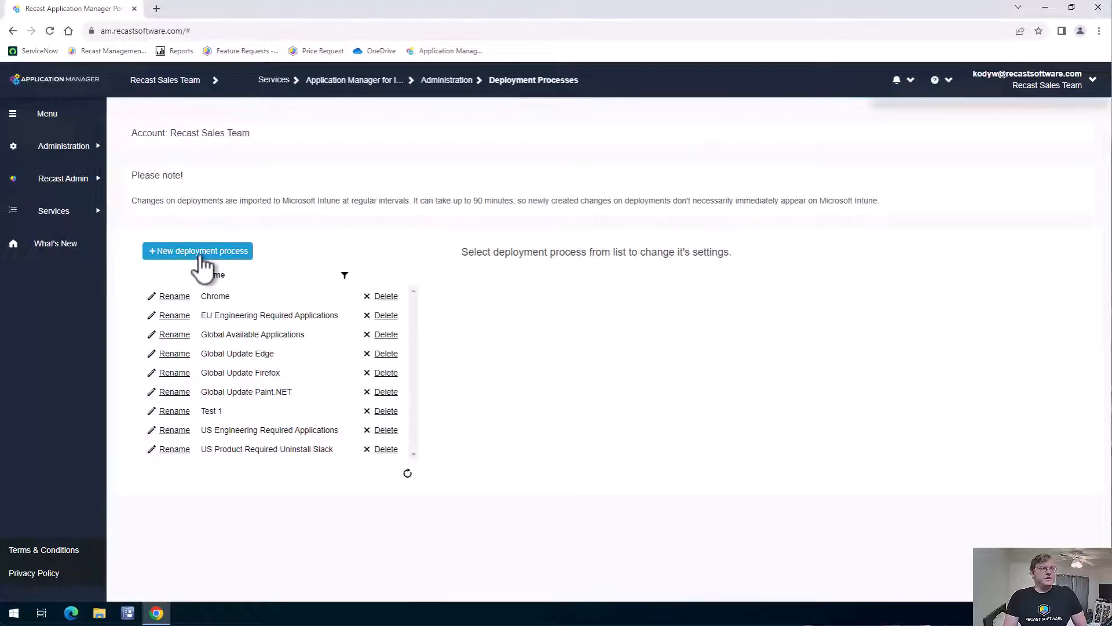
{"action": "left_click", "coordinate": [197, 250]}
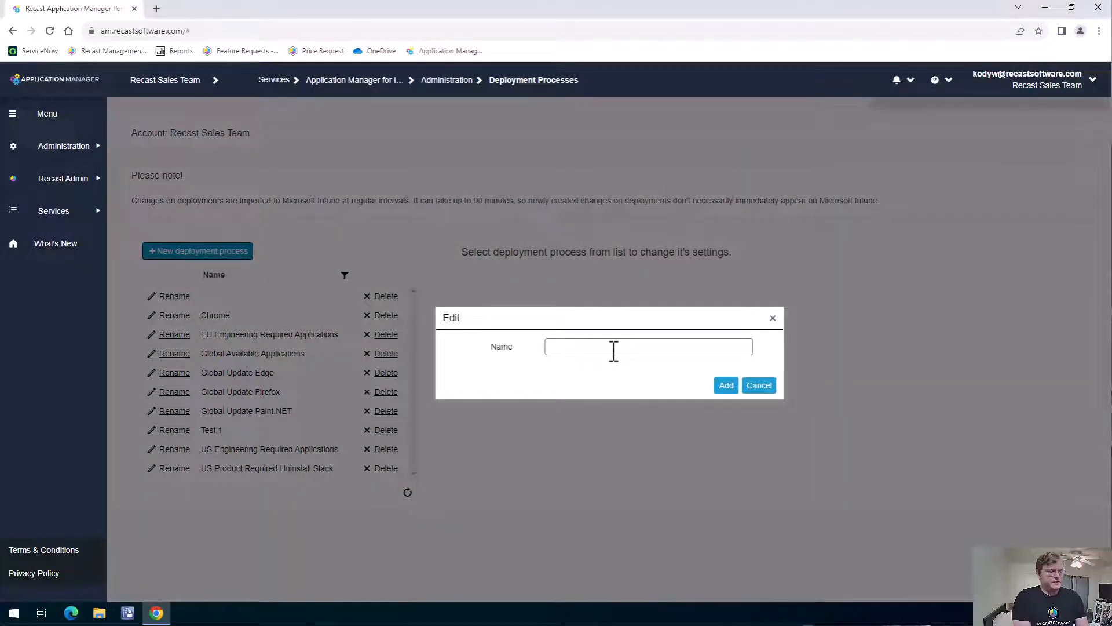
{"action": "type", "text": "Citrix"}
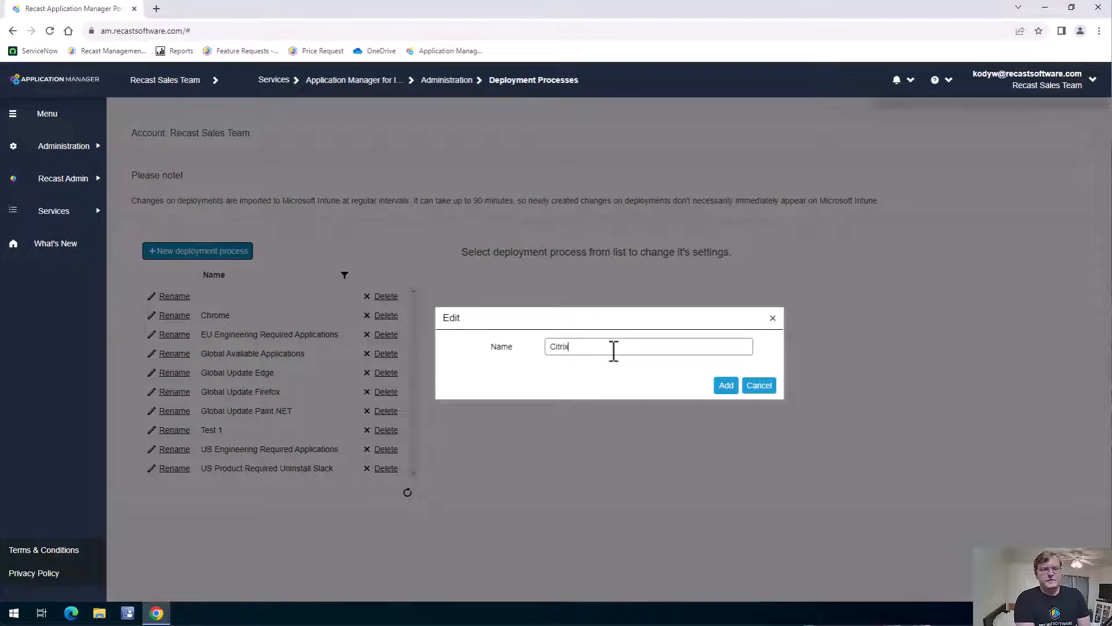
{"action": "type", "text": "Files"}
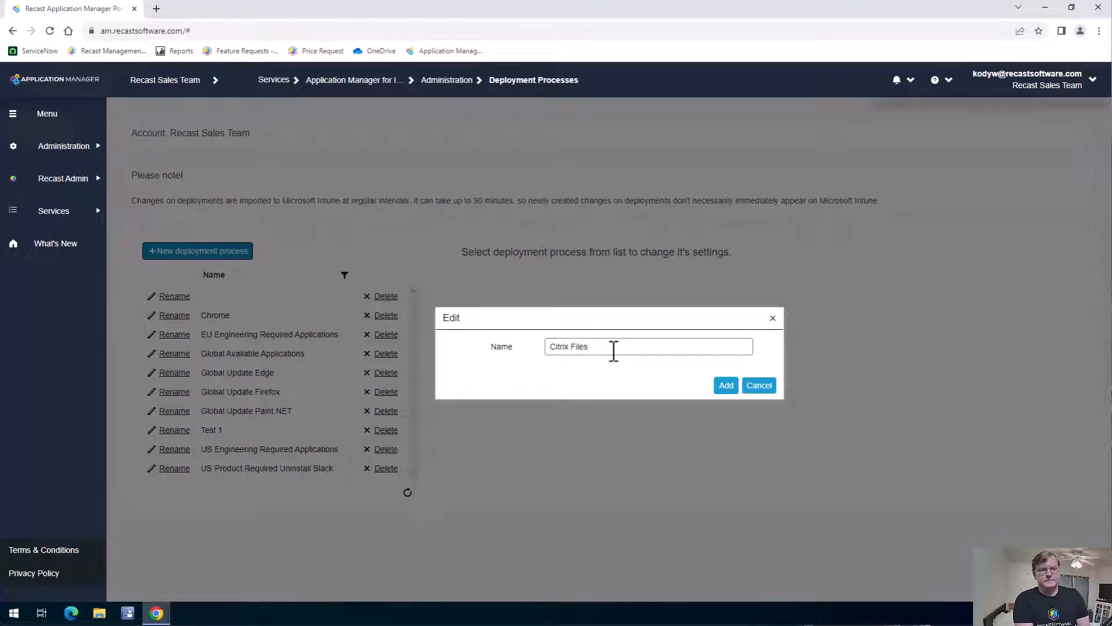
{"action": "left_click", "coordinate": [725, 385]}
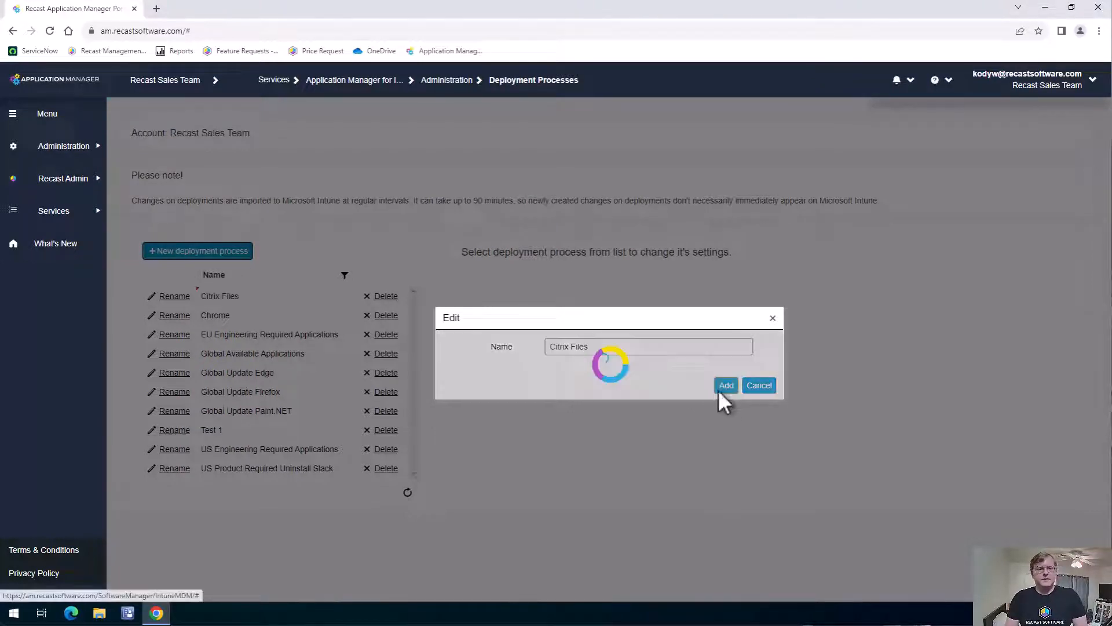
{"action": "left_click", "coordinate": [726, 385]}
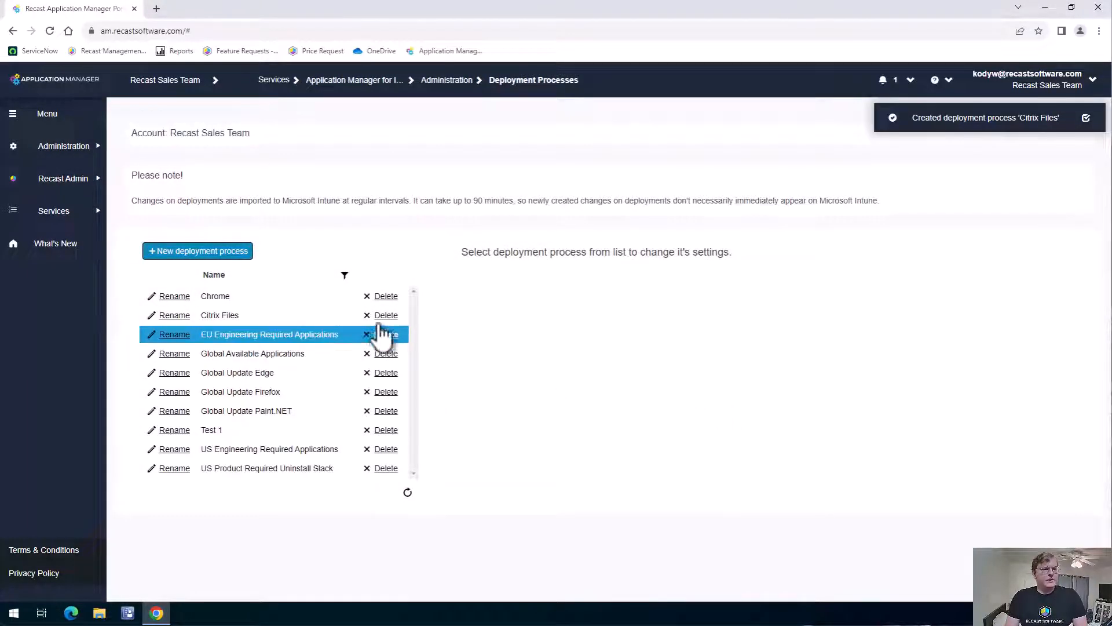
- Select the Citrix Files process and review its Applications list
{"action": "left_click", "coordinate": [220, 315]}
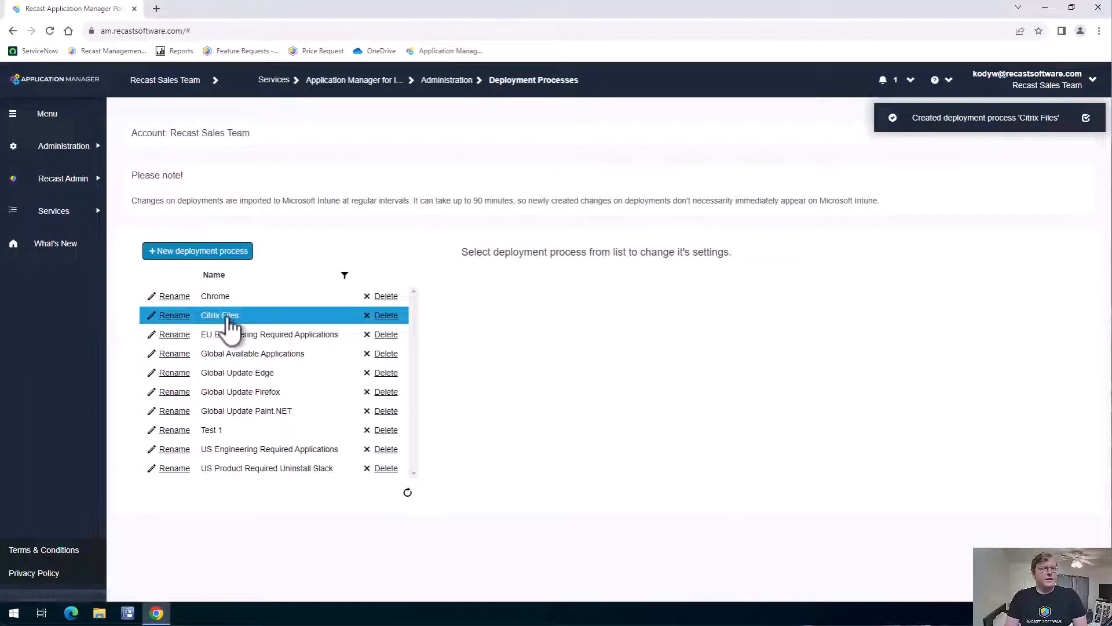
{"action": "left_click", "coordinate": [219, 315]}
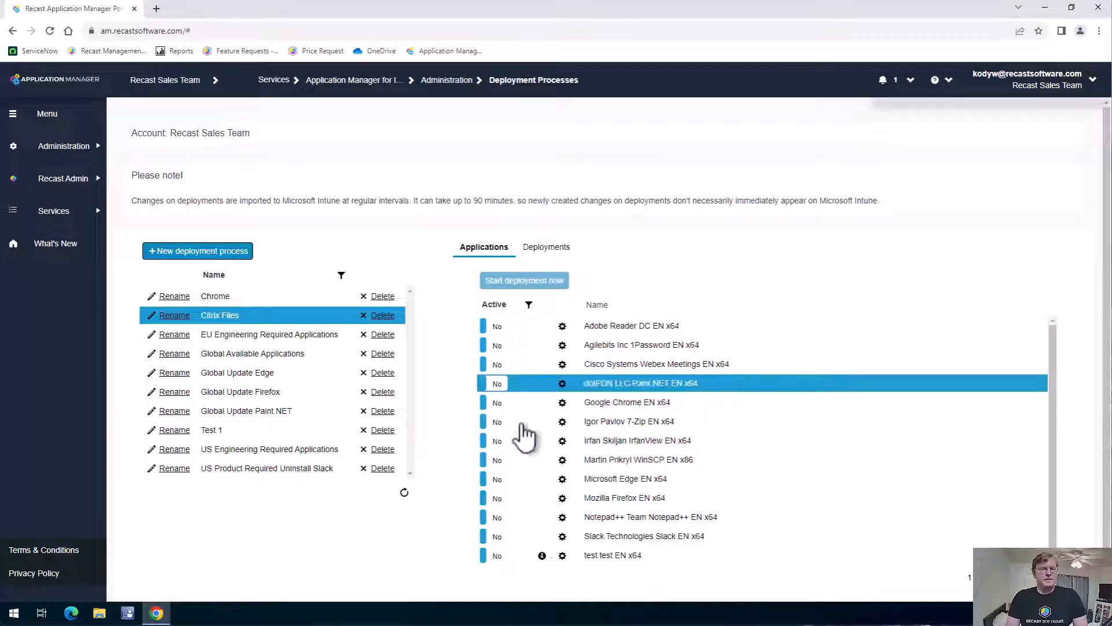
{"action": "left_click", "coordinate": [629, 420]}
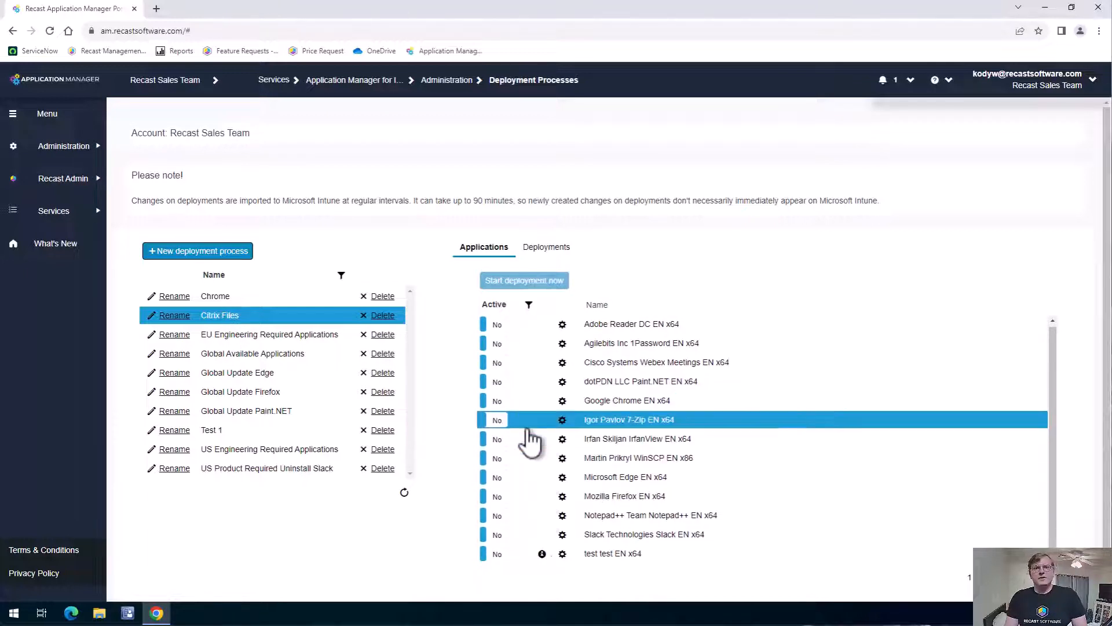
{"action": "mouse_move", "coordinate": [539, 279]}
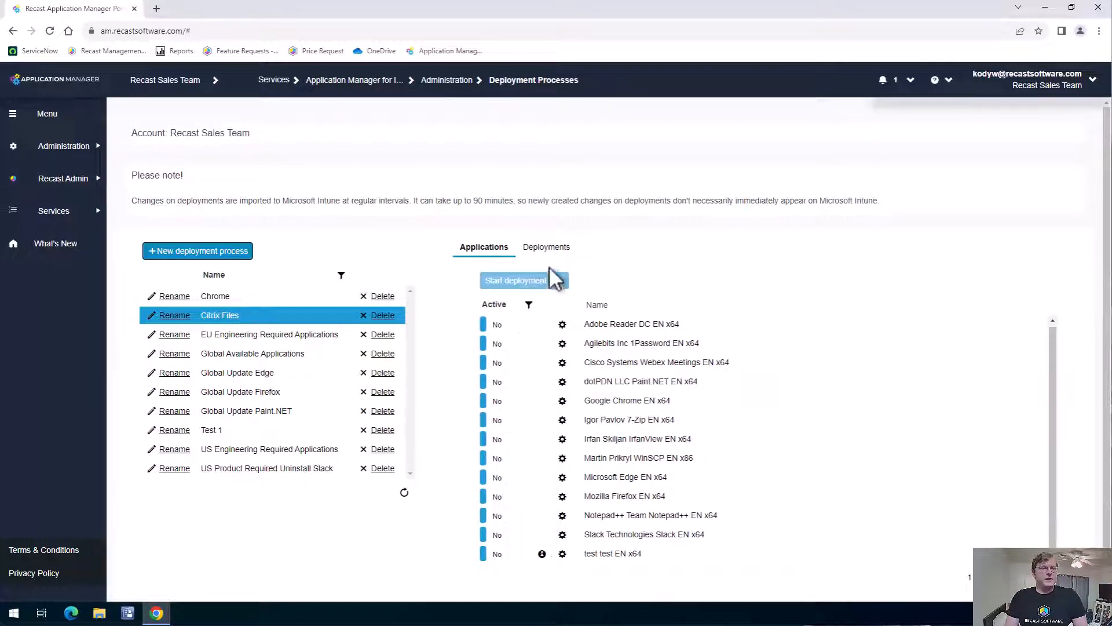
- Add a Citrix Files deployment targeting the IT Global Users Azure AD group
{"action": "left_click", "coordinate": [545, 247]}
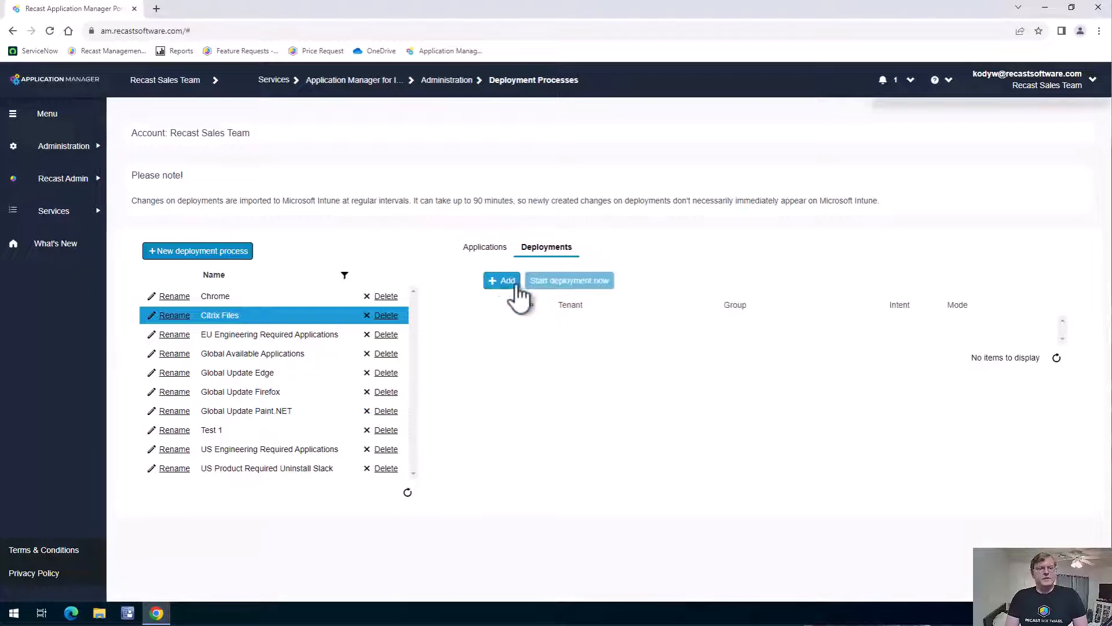
{"action": "left_click", "coordinate": [502, 280]}
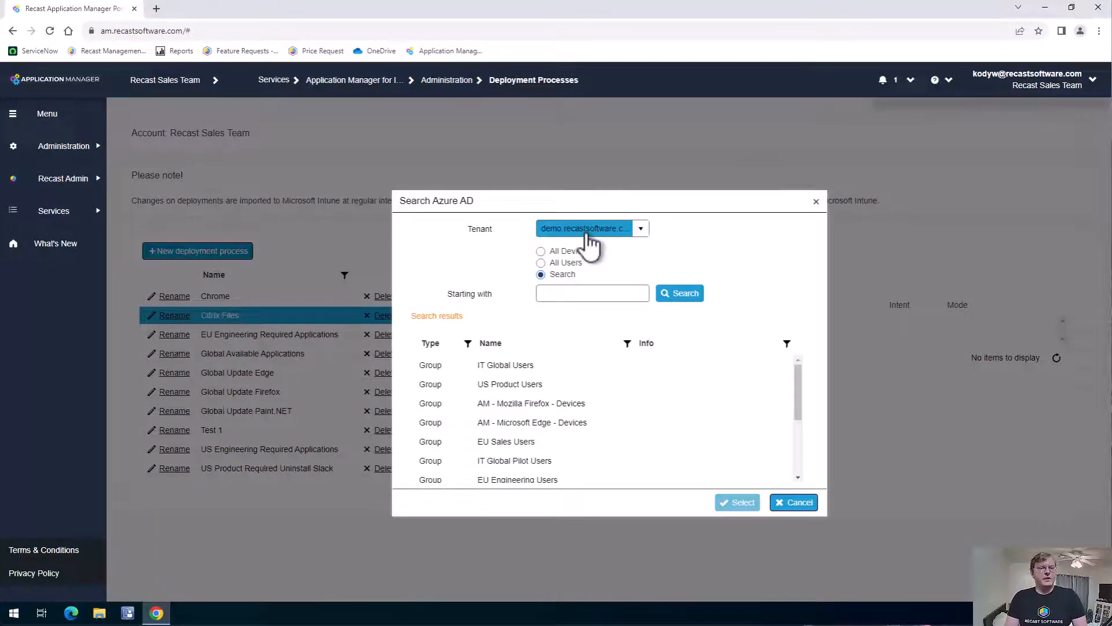
{"action": "left_click", "coordinate": [507, 442]}
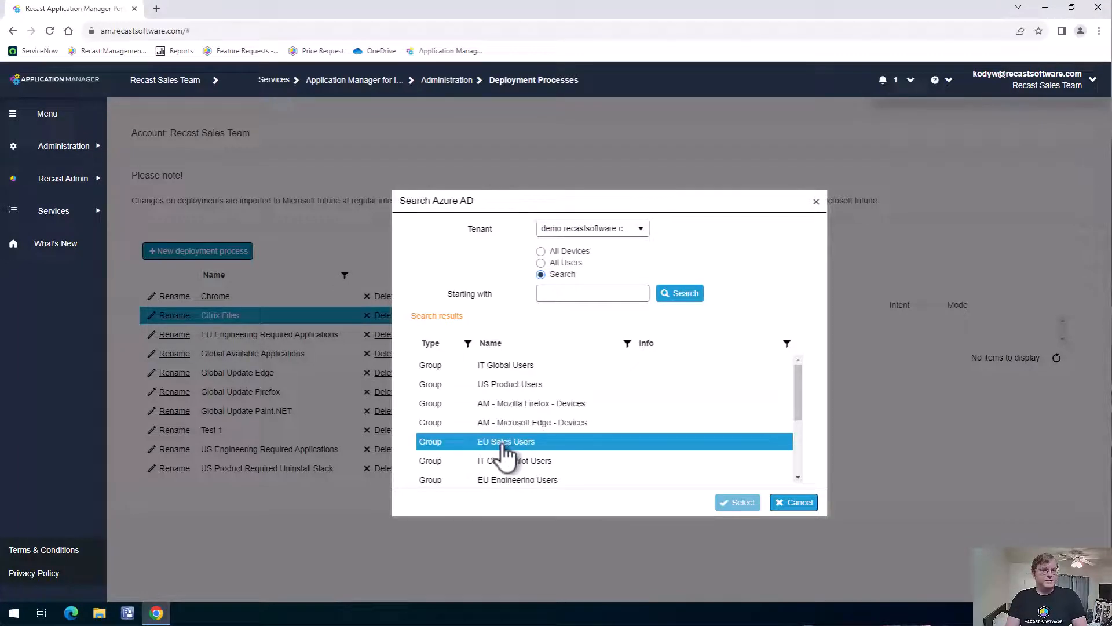
{"action": "left_click", "coordinate": [507, 365]}
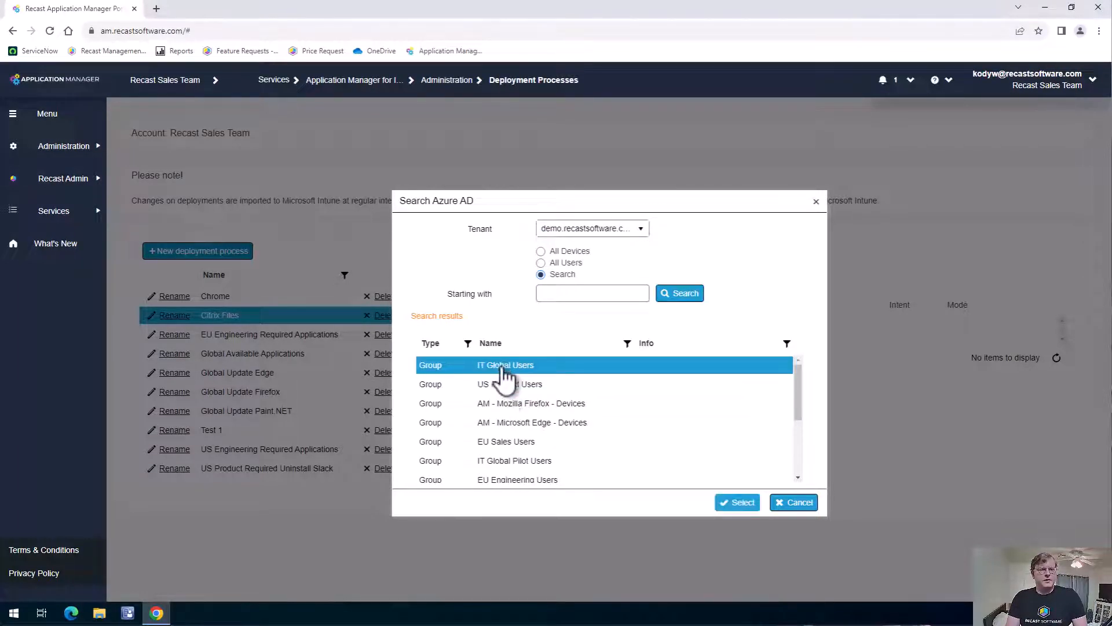
{"action": "mouse_move", "coordinate": [731, 372]}
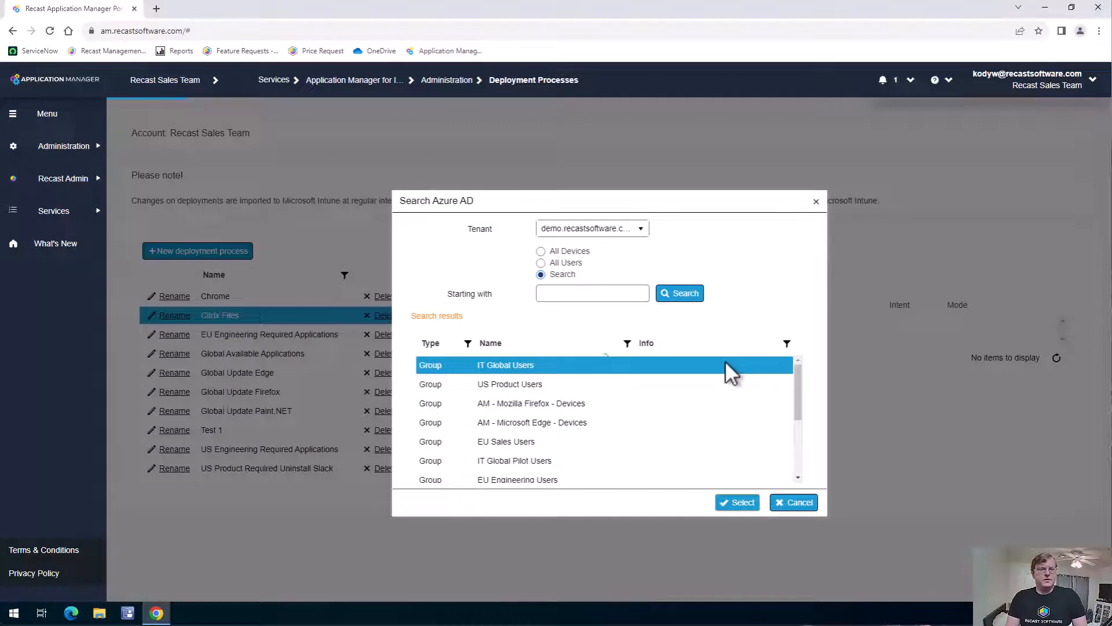
{"action": "left_click", "coordinate": [737, 501]}
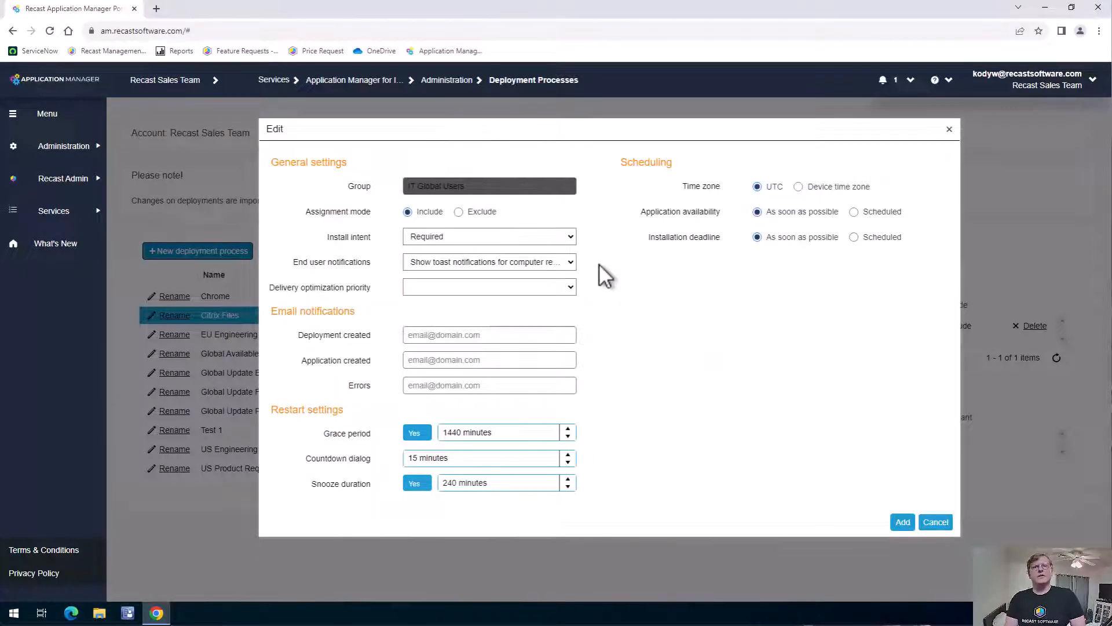
{"action": "mouse_move", "coordinate": [350, 250]}
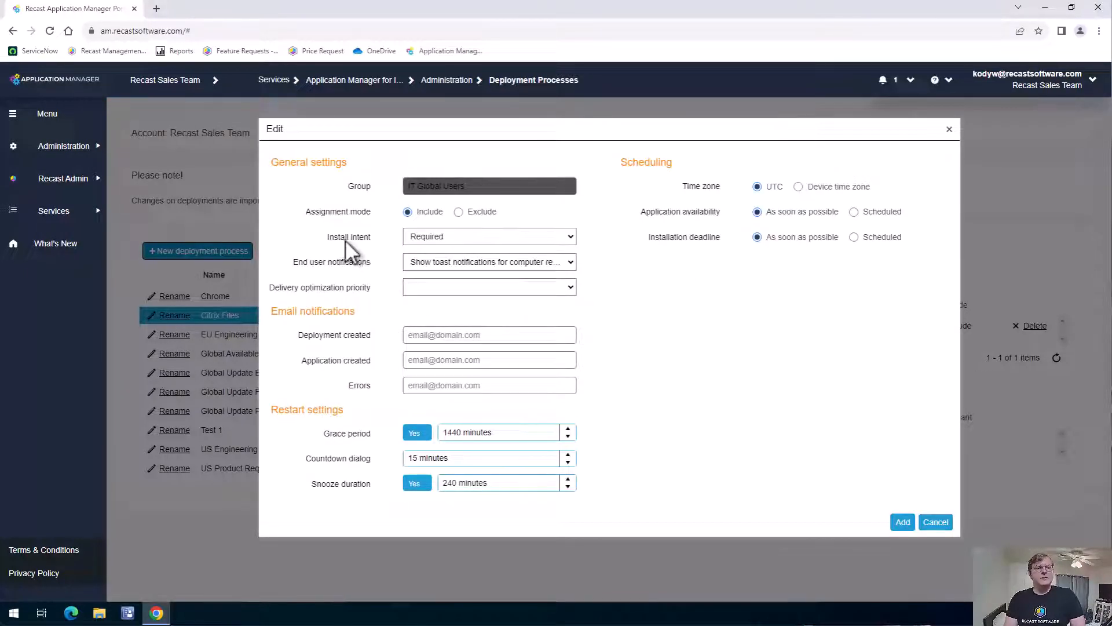
- Keep install intent Required and switch application availability to Scheduled
{"action": "left_click", "coordinate": [489, 236]}
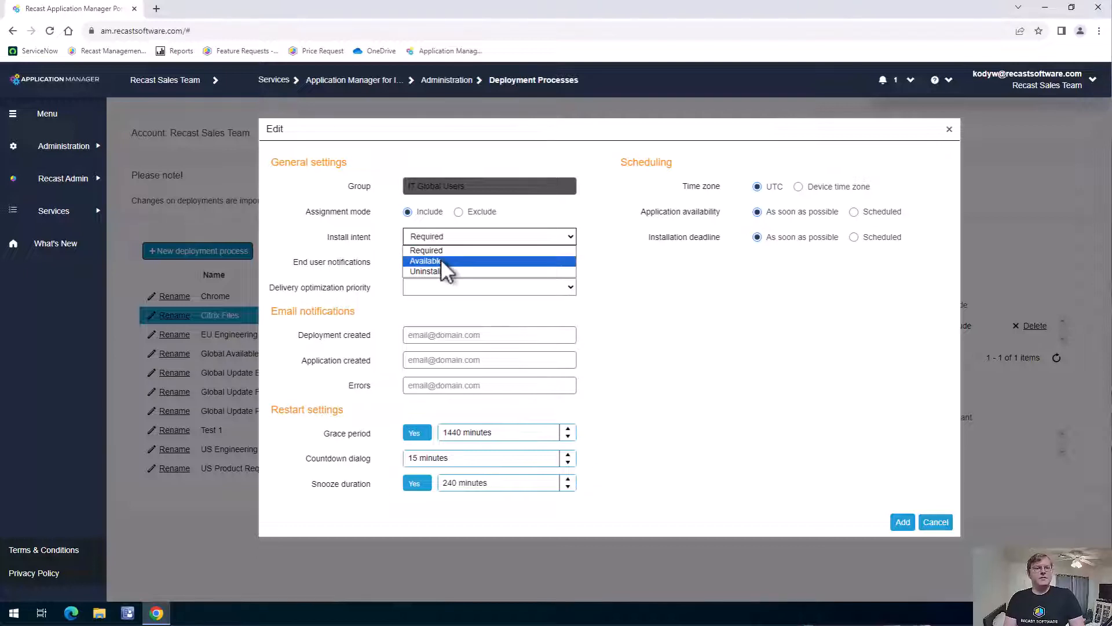
{"action": "mouse_move", "coordinate": [424, 271]}
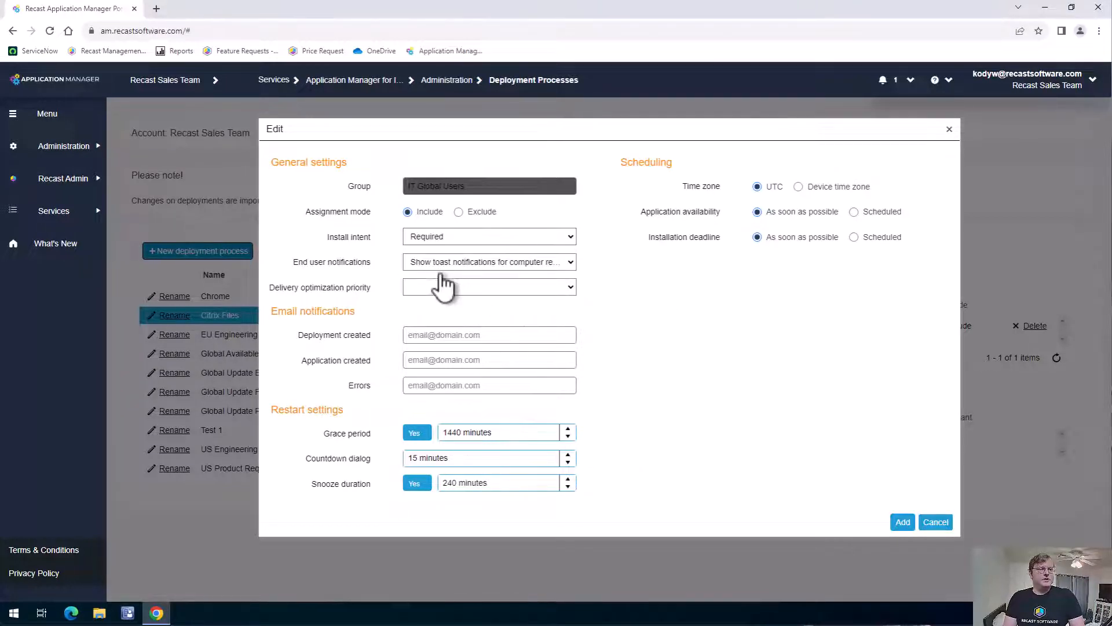
{"action": "mouse_move", "coordinate": [457, 334]}
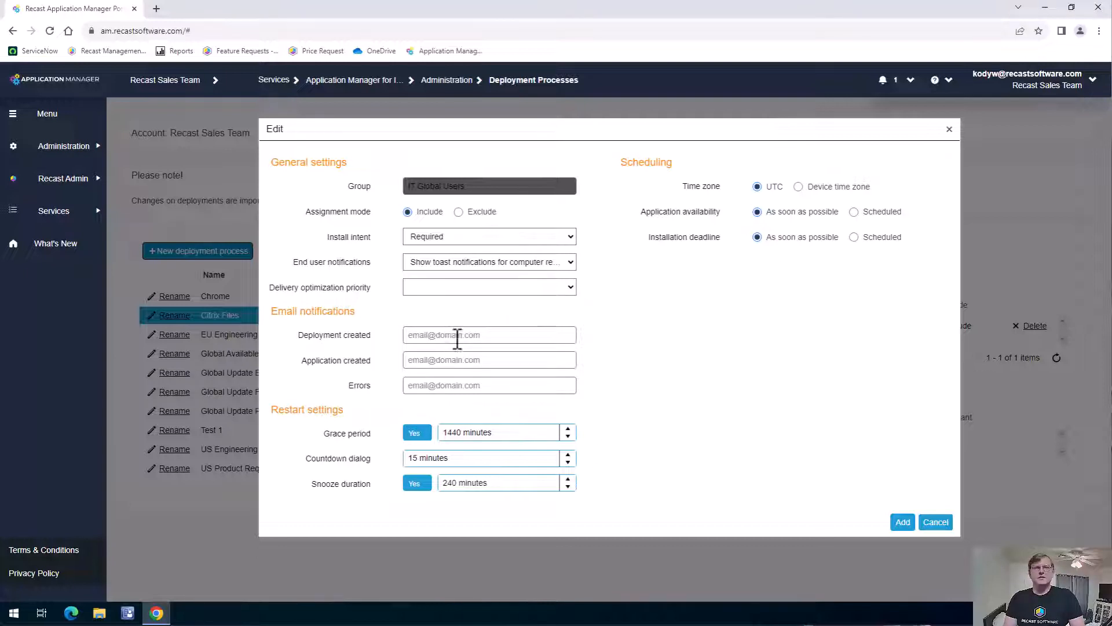
{"action": "mouse_move", "coordinate": [521, 461]}
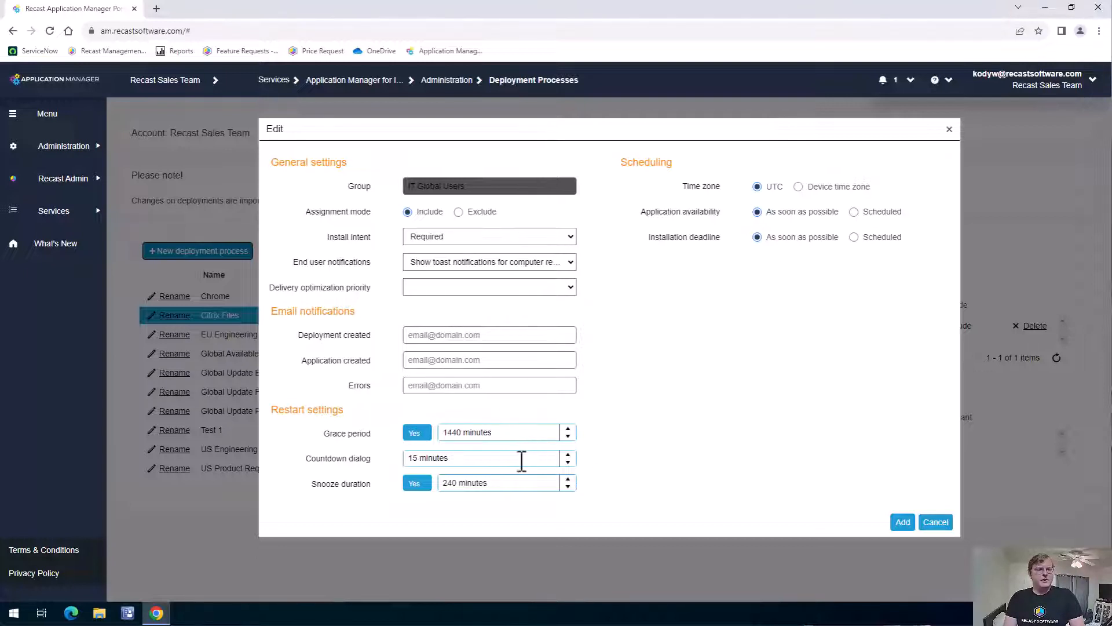
{"action": "mouse_move", "coordinate": [536, 494]}
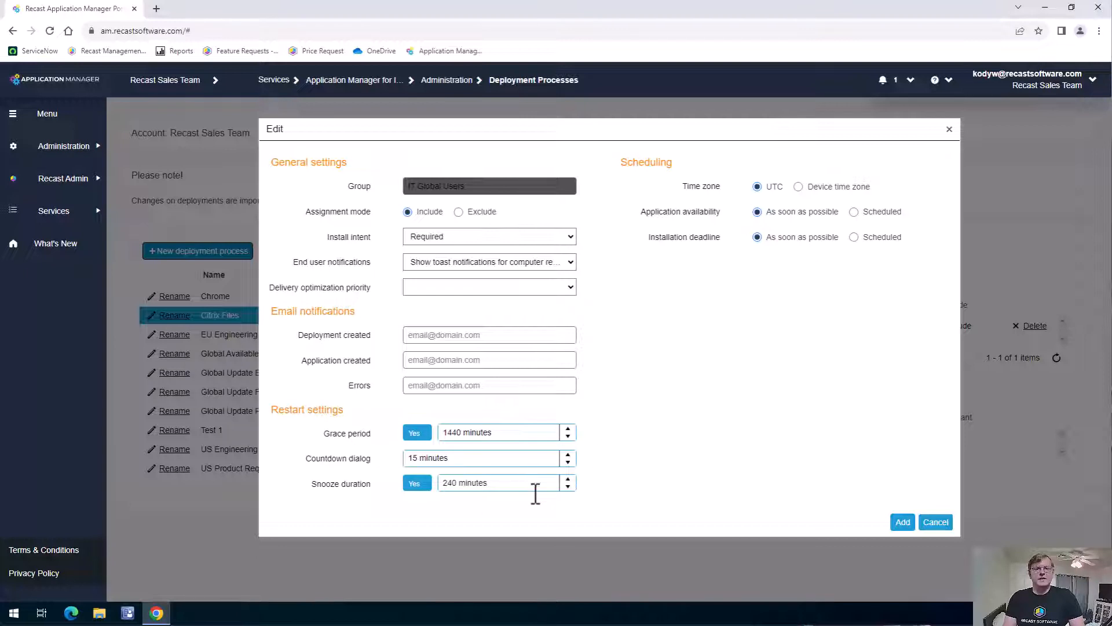
{"action": "mouse_move", "coordinate": [844, 227]}
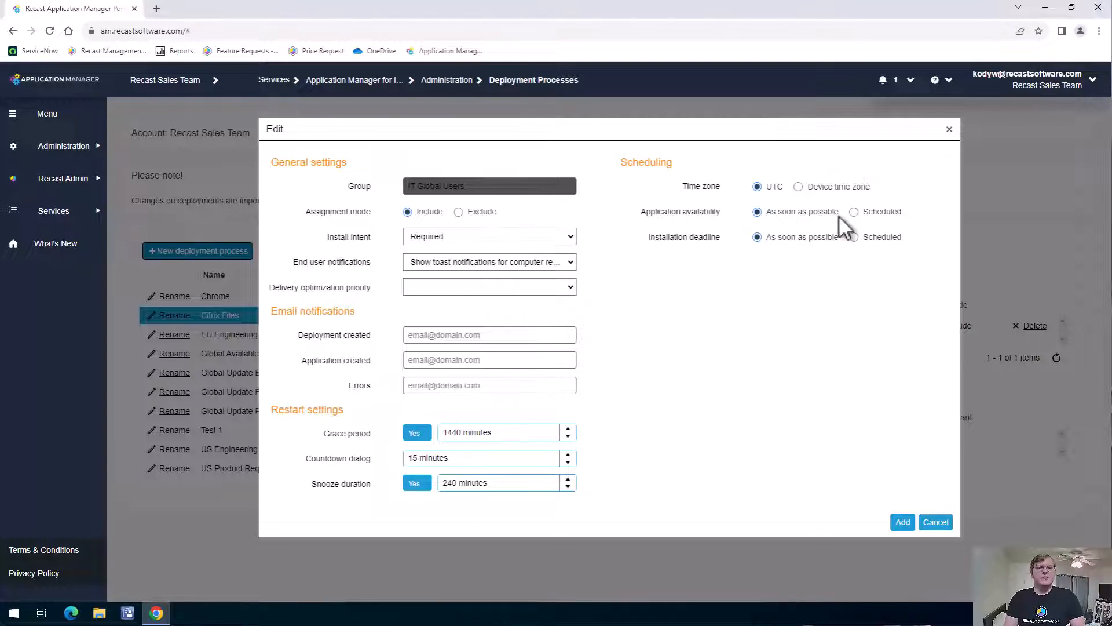
{"action": "left_click", "coordinate": [854, 211]}
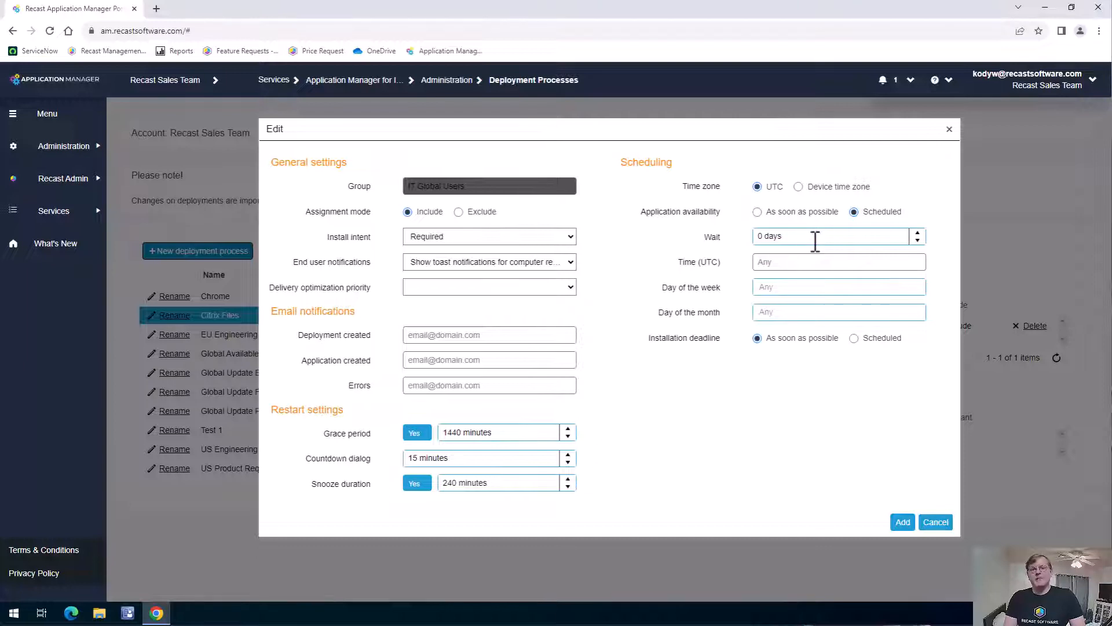
{"action": "mouse_move", "coordinate": [807, 284]}
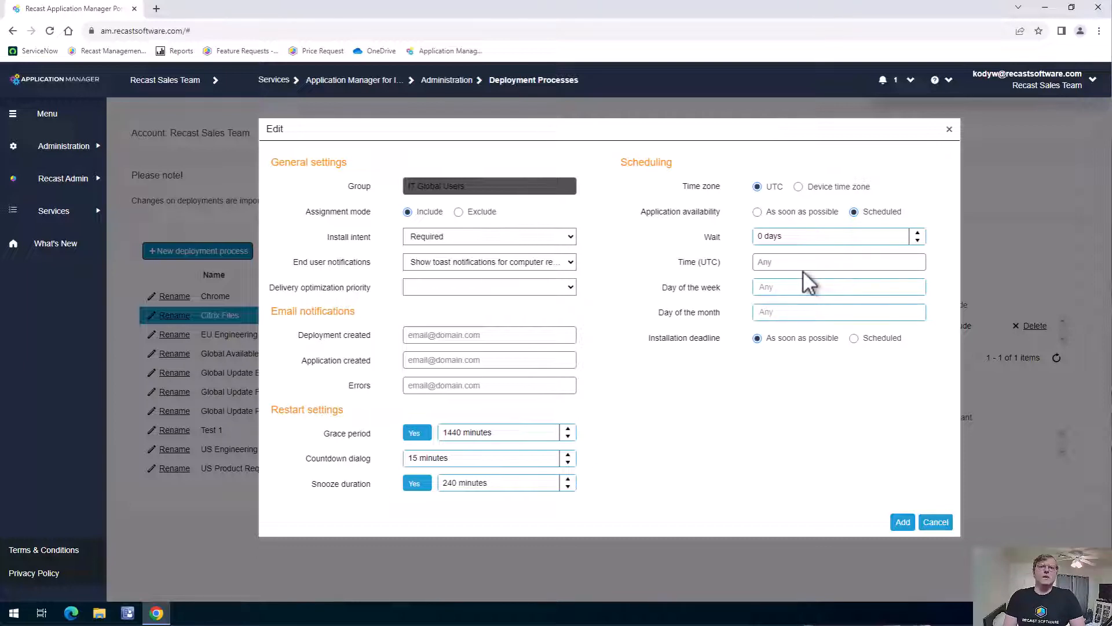
{"action": "mouse_move", "coordinate": [848, 348]}
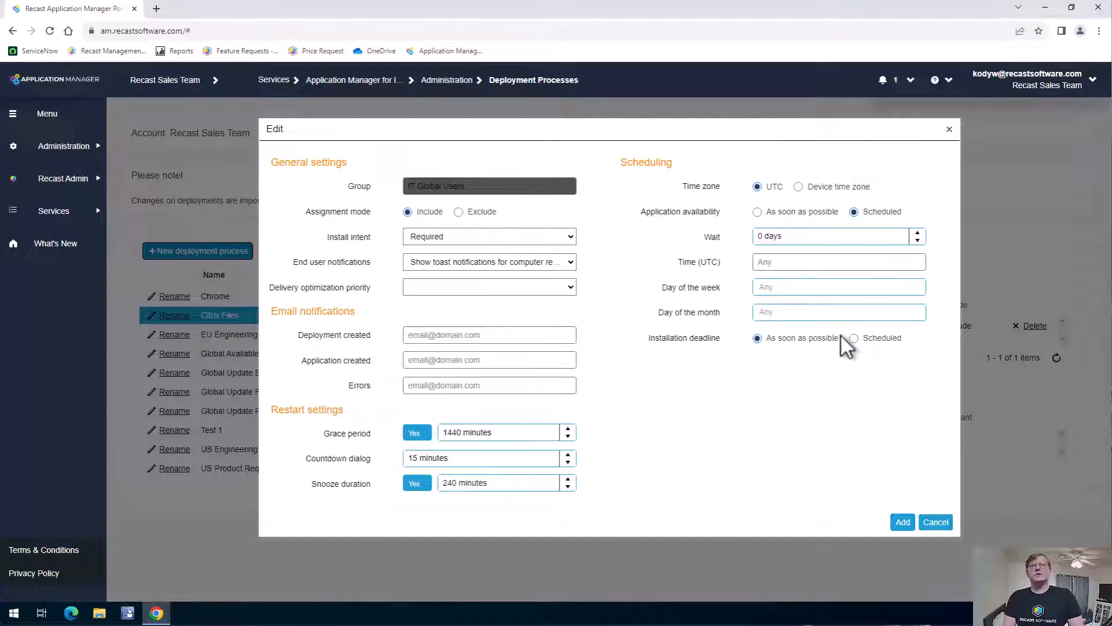